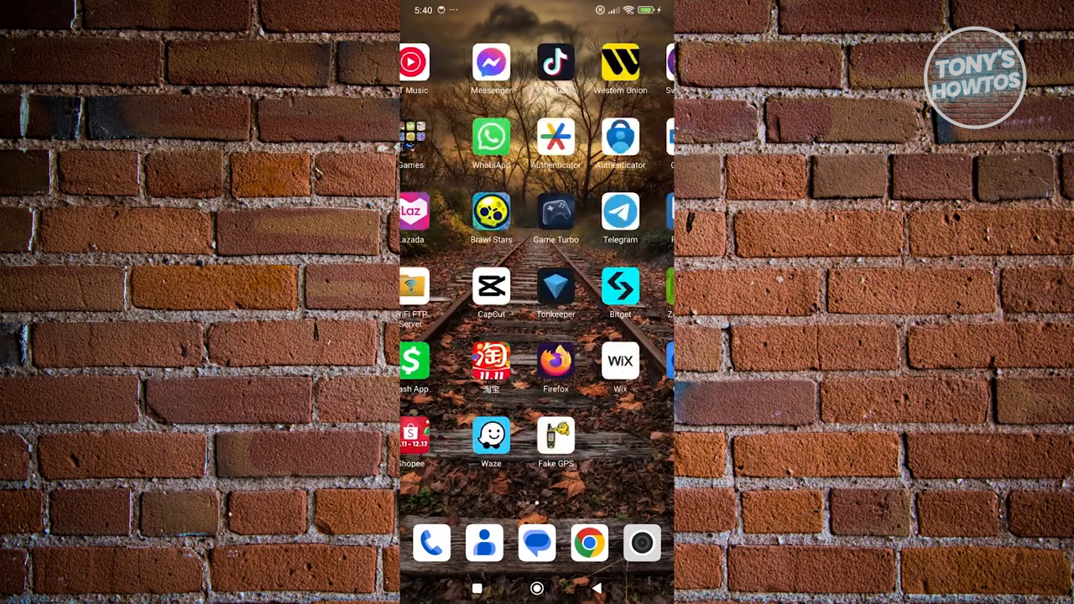
# - Swipe left through the home screen pages until the Temu icon appears
pyautogui.hscroll(-3)
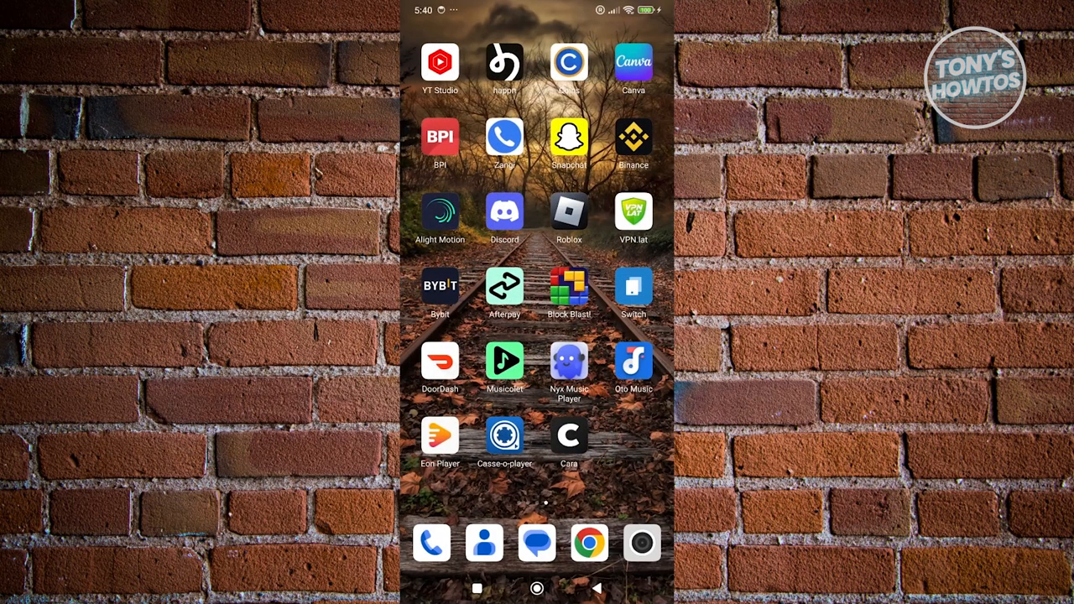
pyautogui.hscroll(-3)
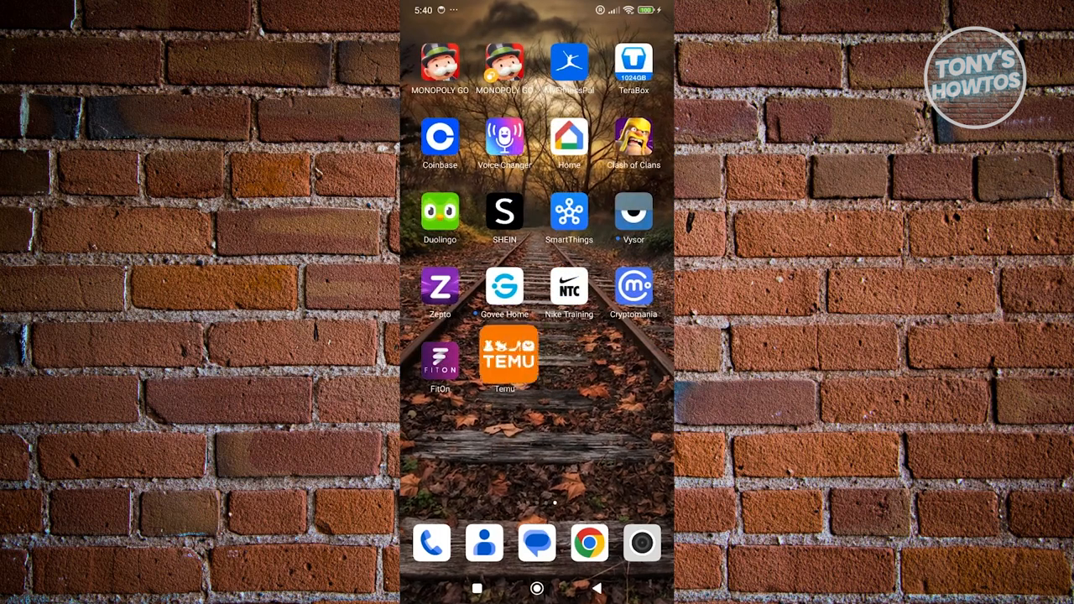
# - Launch Temu and go to its Coupons & offers page showing the unused 30% OFF coupon
pyautogui.click(503, 356)
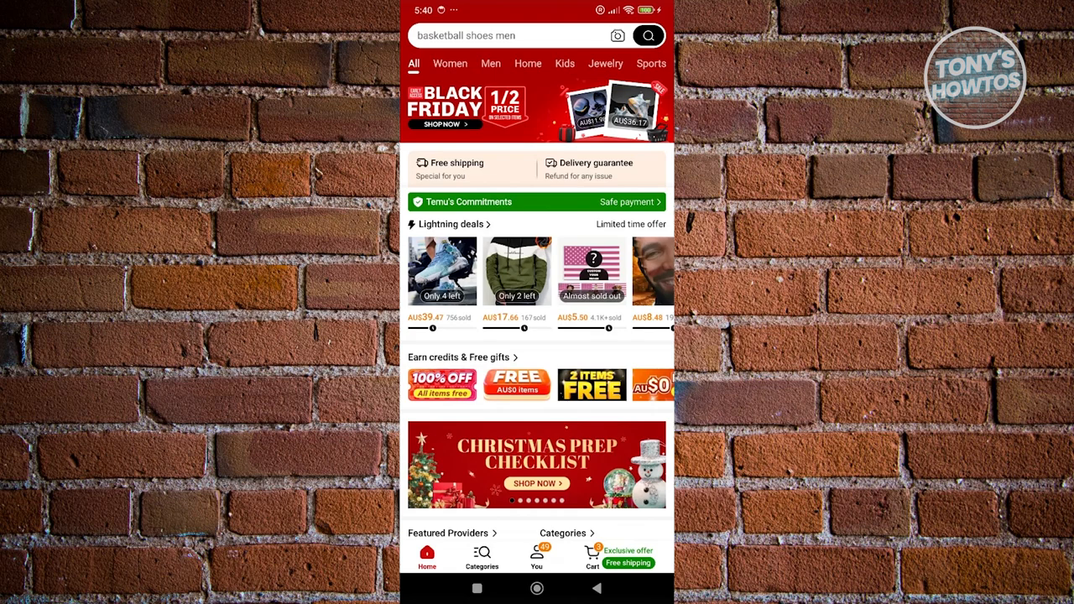
pyautogui.click(537, 557)
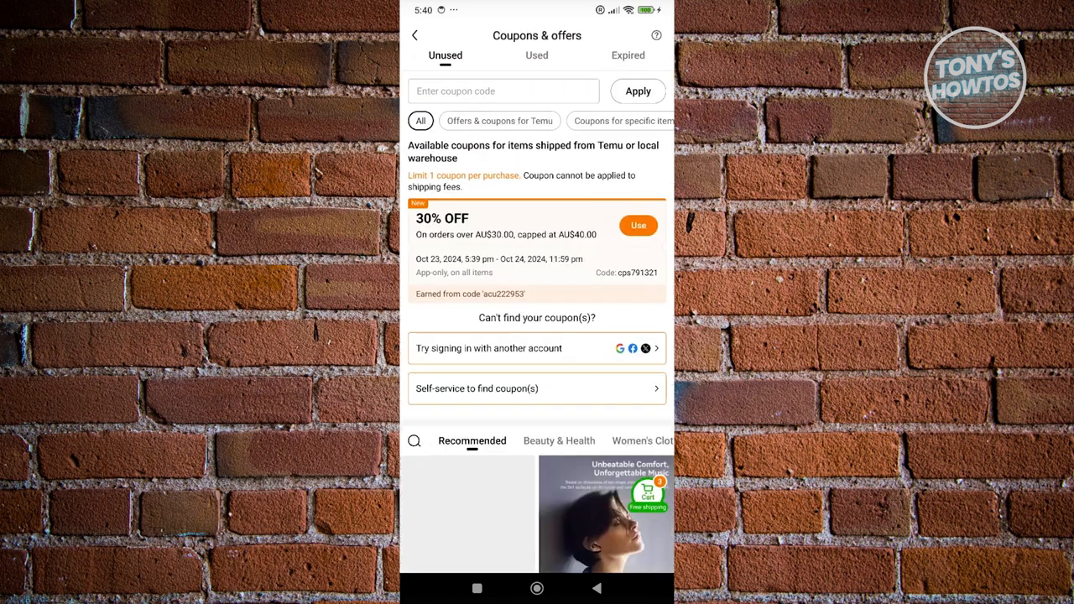
# - Filter the unused coupons between 'Coupons for specific items' and 'Offers & coupons for Temu', ending on Temu's own offers
pyautogui.scroll(-3)
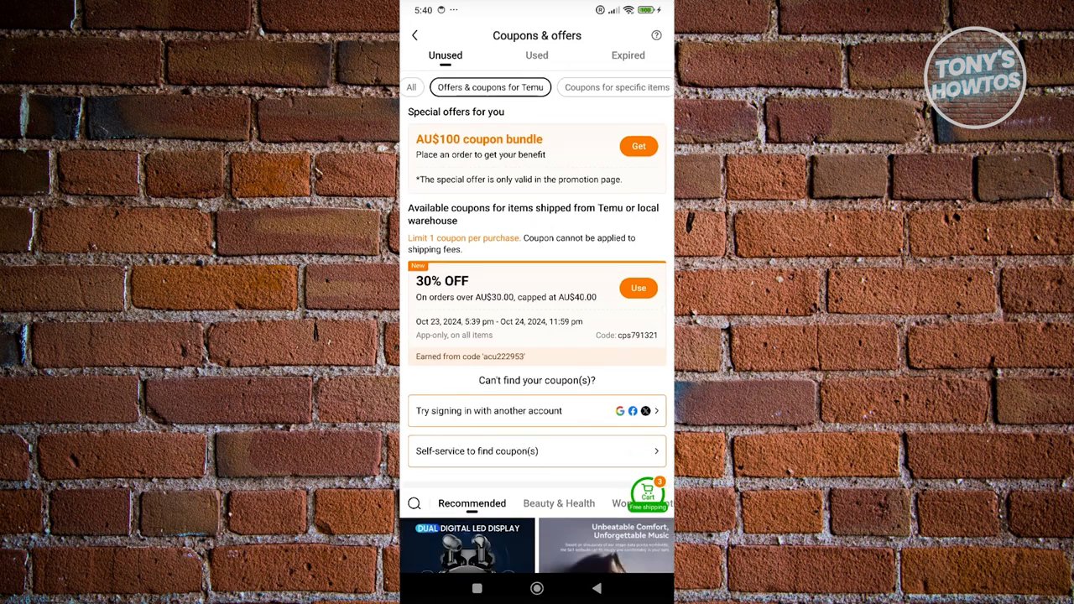
pyautogui.click(614, 87)
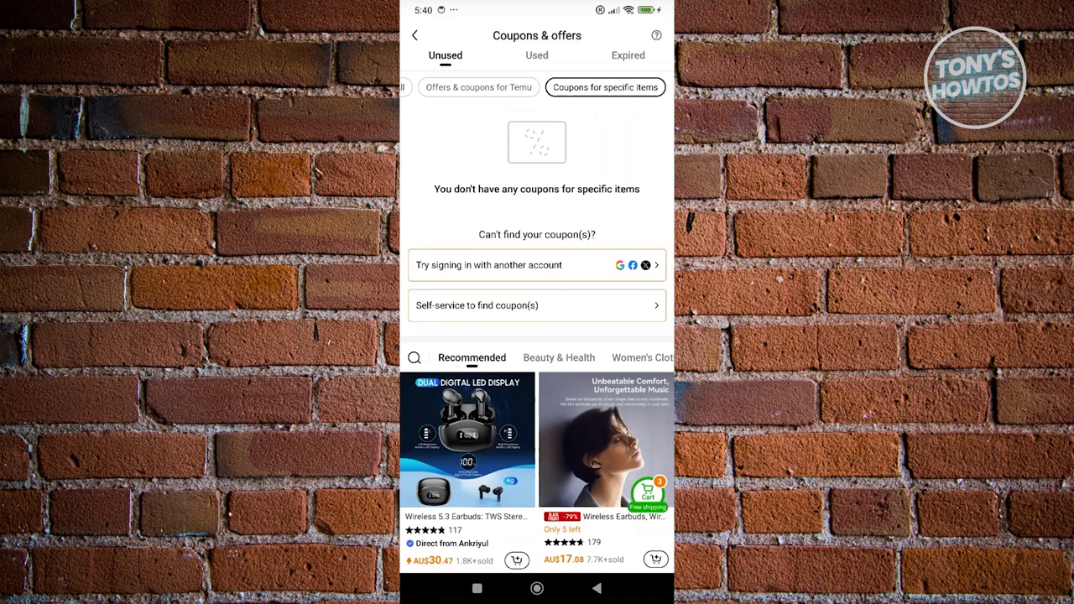
pyautogui.click(477, 87)
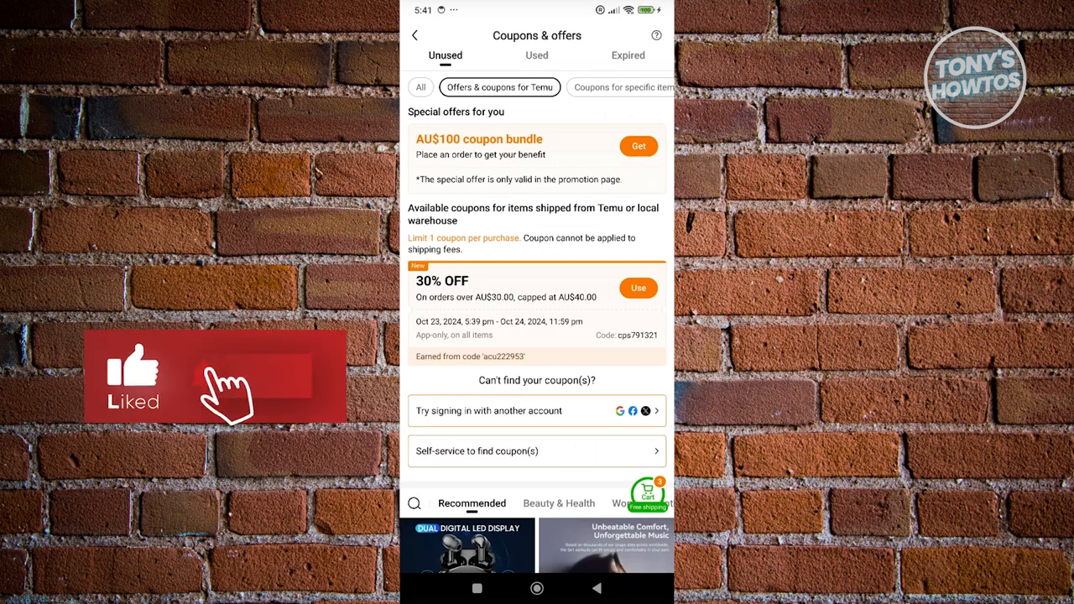
pyautogui.click(604, 87)
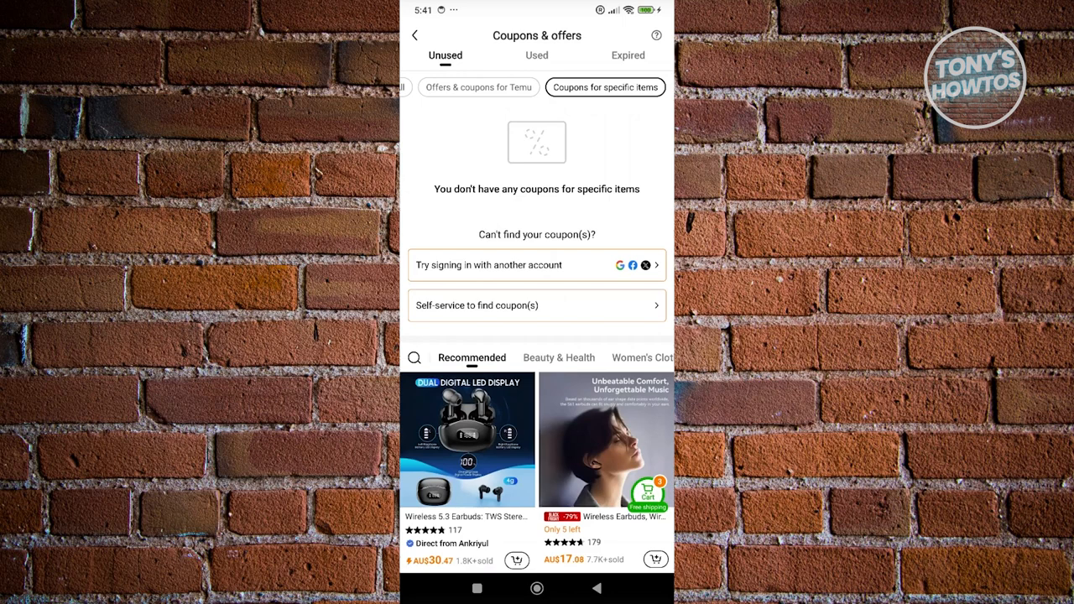
pyautogui.click(627, 53)
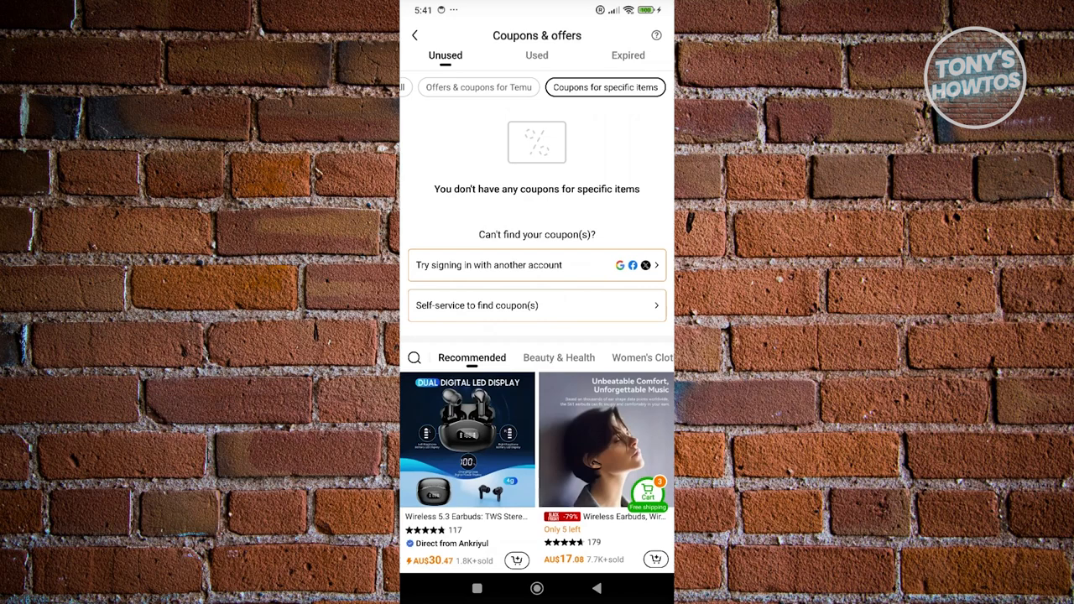
pyautogui.click(478, 87)
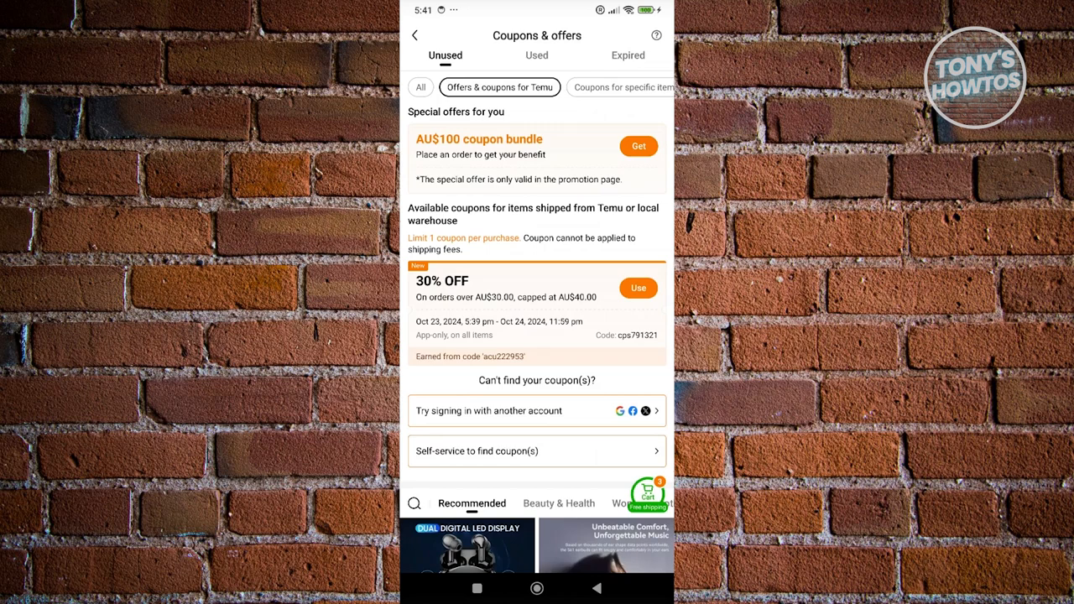
# - Use the 30% OFF coupon to browse its eligible items
pyautogui.click(638, 289)
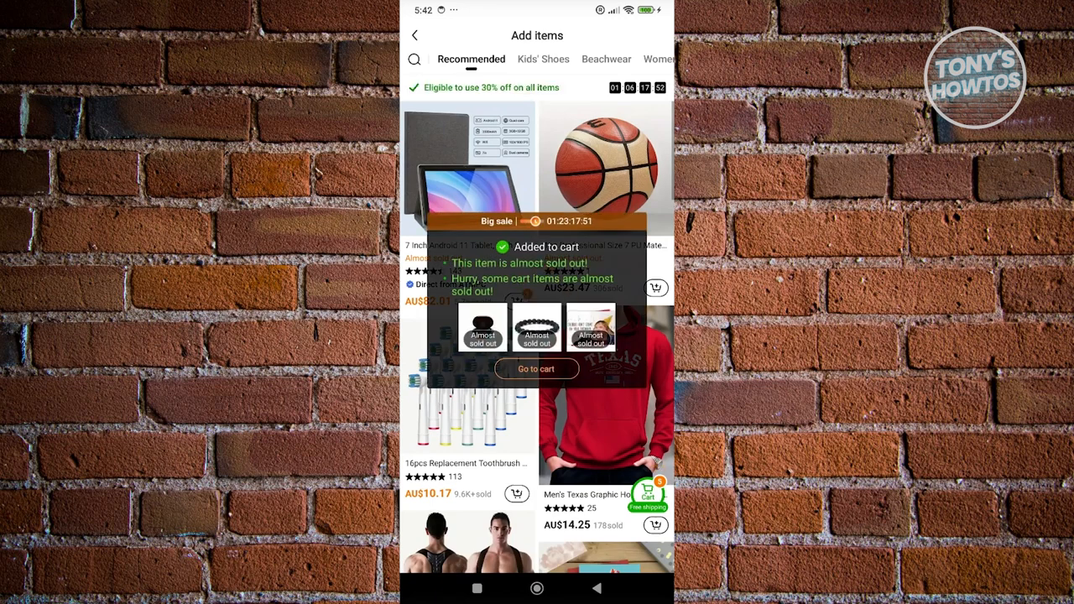
# - Go to the six-item cart and bring up the beaded bracelet's product details
pyautogui.click(604, 160)
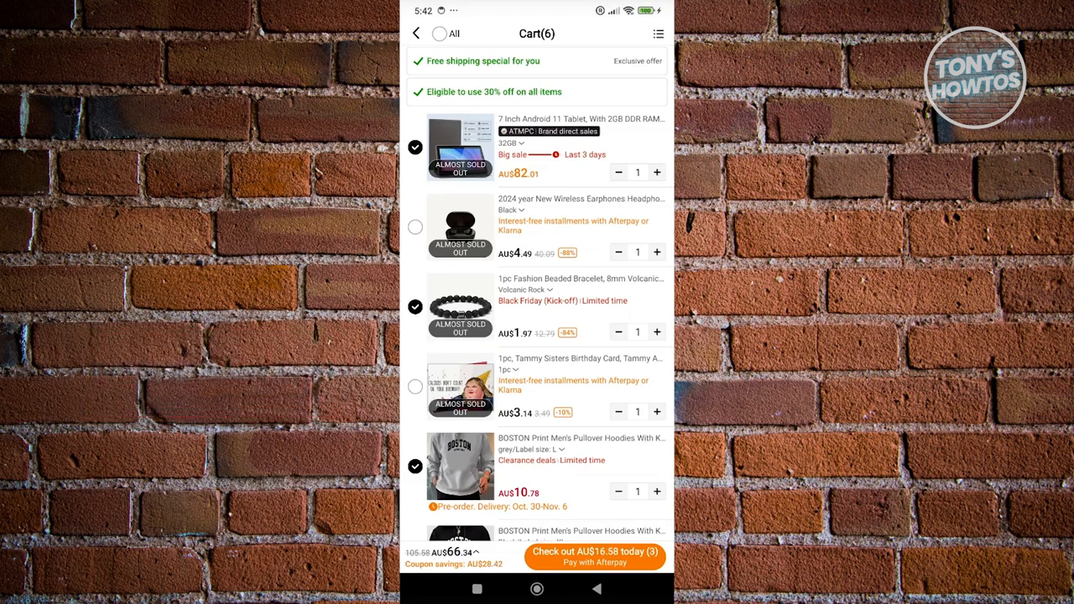
pyautogui.click(460, 309)
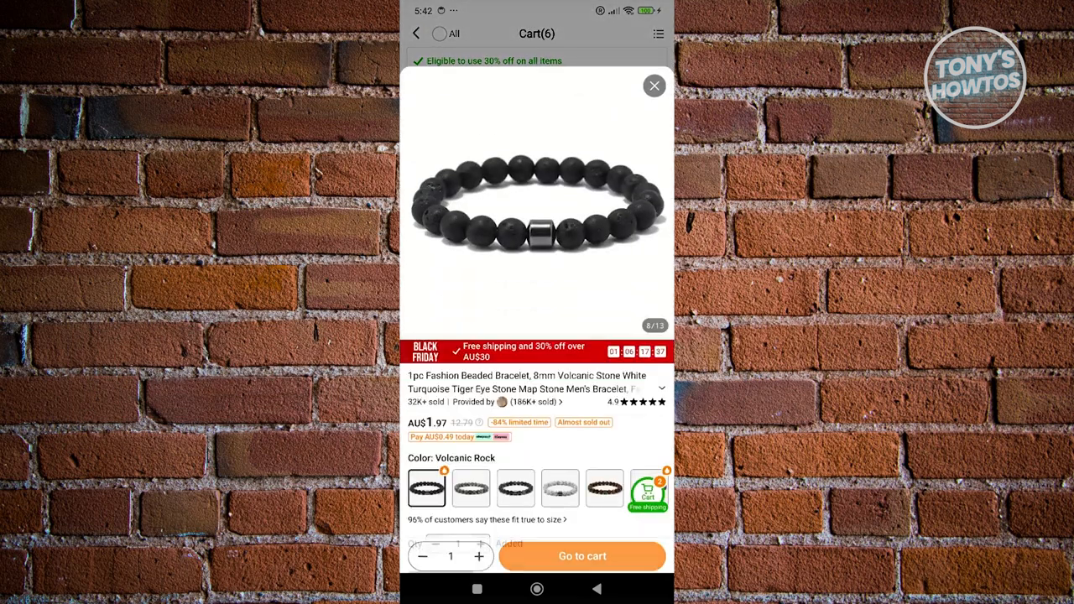
# - Close the bracelet details and check out with only the 7 inch Android tablet, total AU$57.41
pyautogui.click(654, 85)
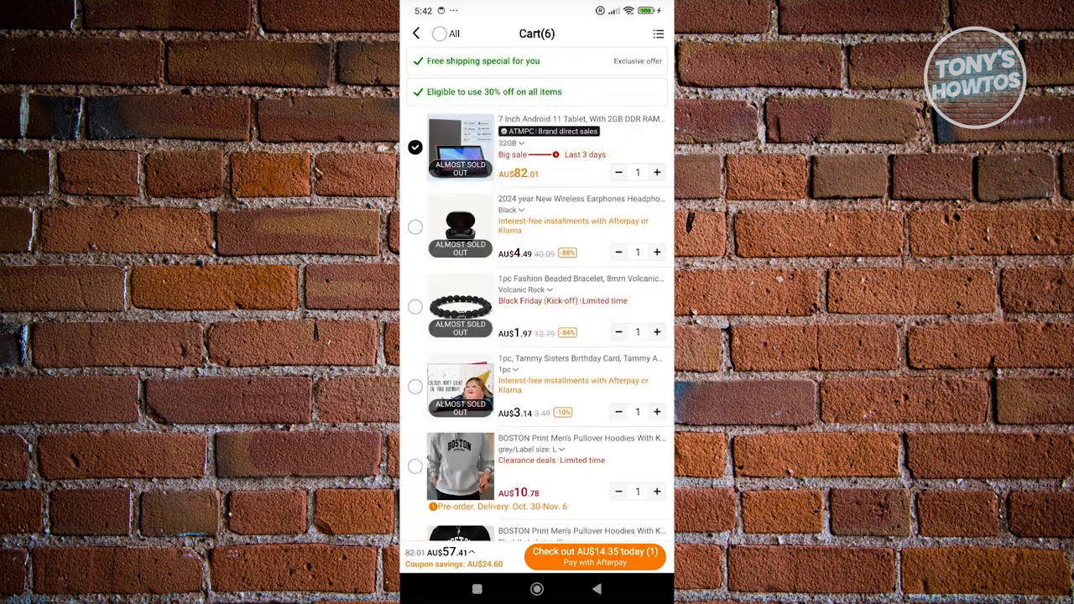
pyautogui.click(594, 557)
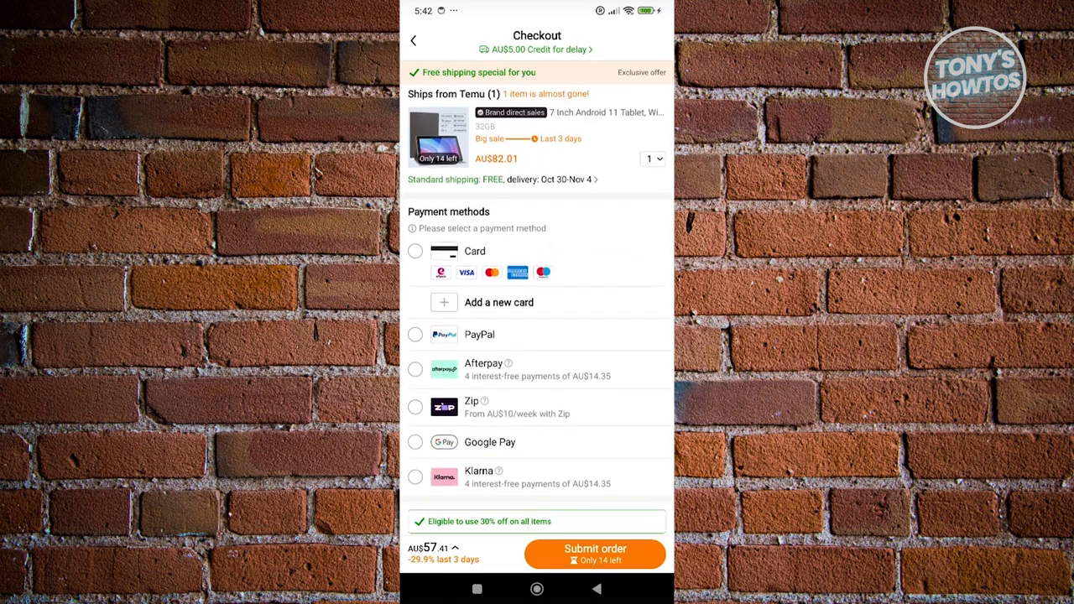
pyautogui.scroll(-3)
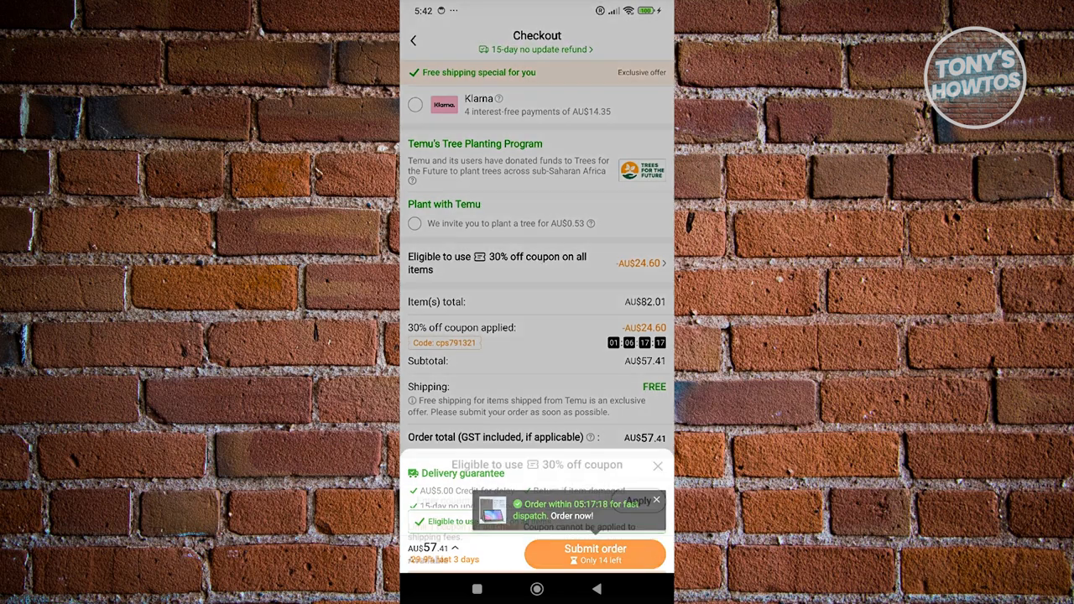
# - Bring up the order's coupon choices, where the 30% OFF coupon saves AU$24.60
pyautogui.click(638, 262)
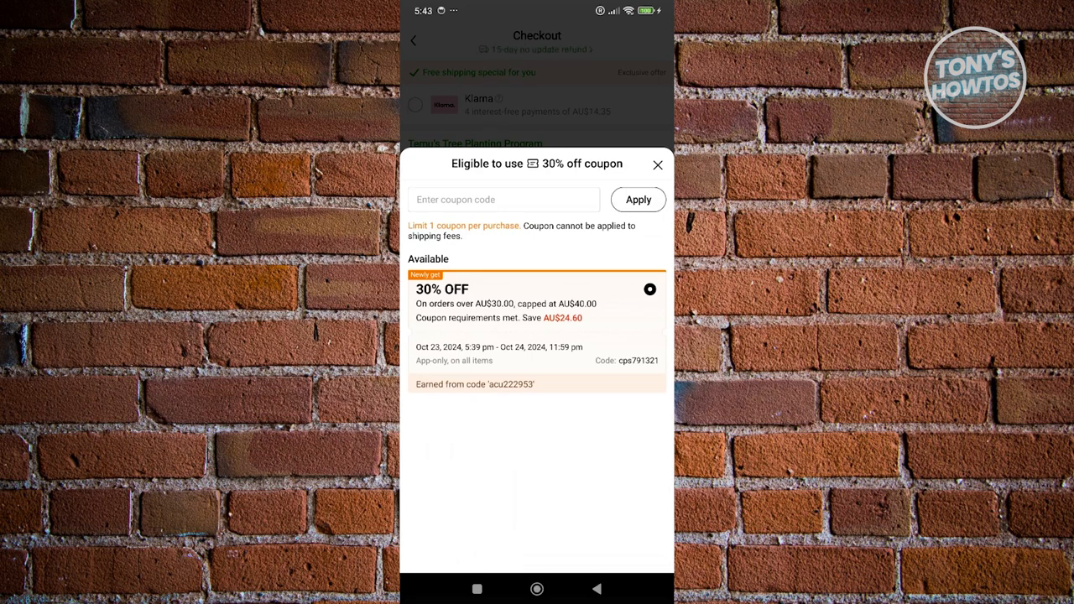
# - Tap into the coupon code field, then dismiss the coupon sheet keeping the 30% off total at AU$57.41
pyautogui.click(503, 198)
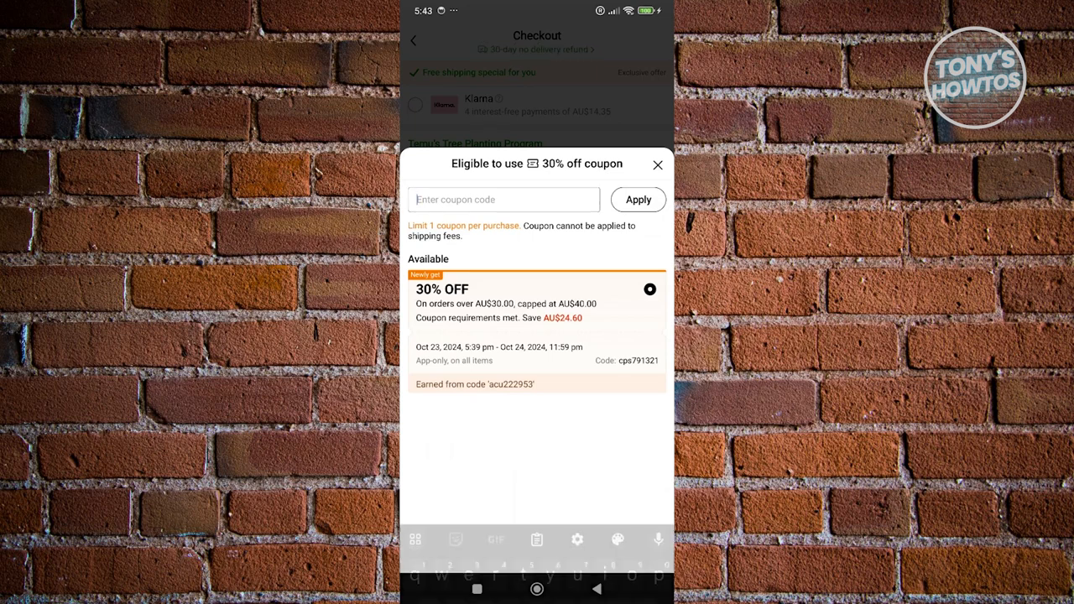
pyautogui.click(504, 198)
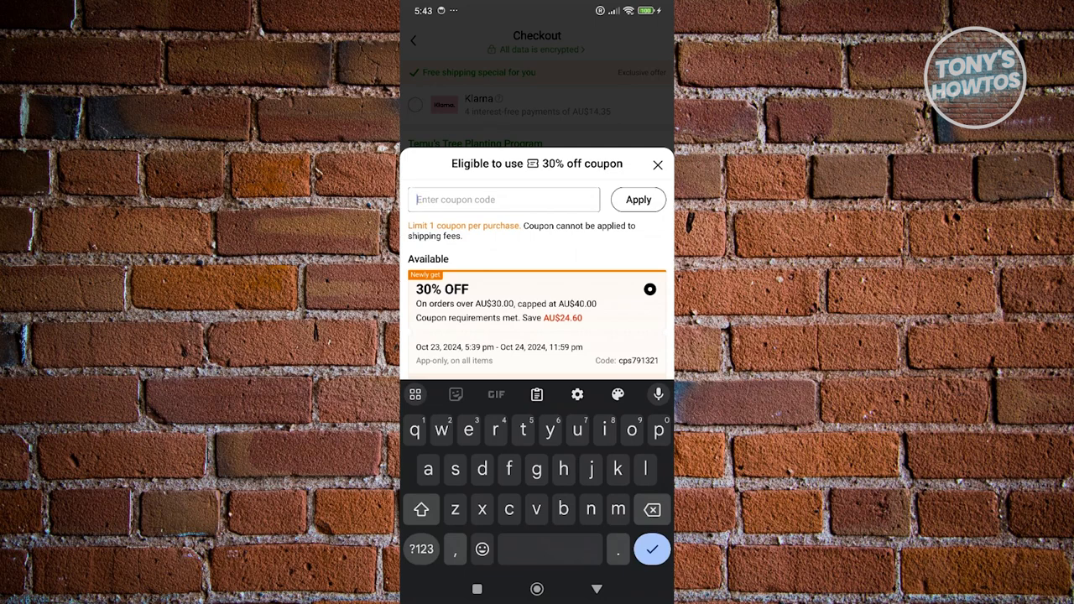
pyautogui.click(652, 288)
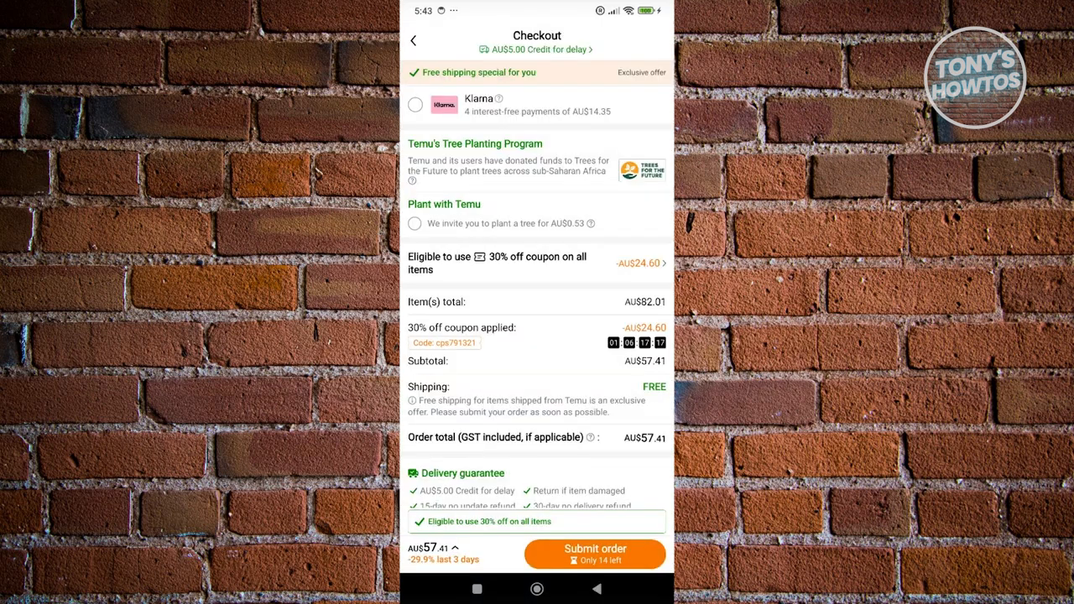
pyautogui.scroll(-3)
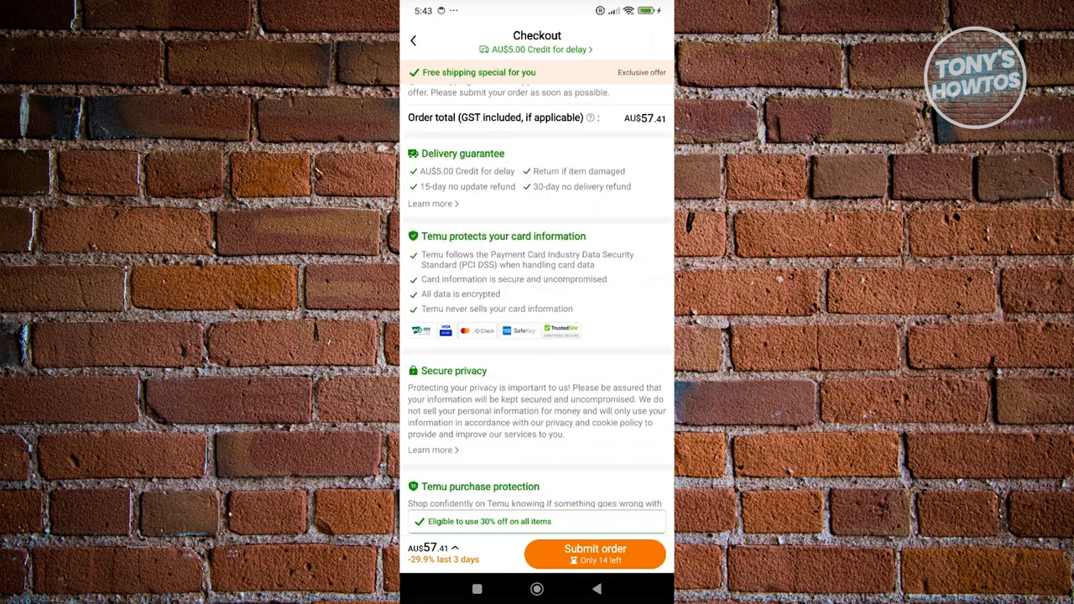
pyautogui.scroll(-3)
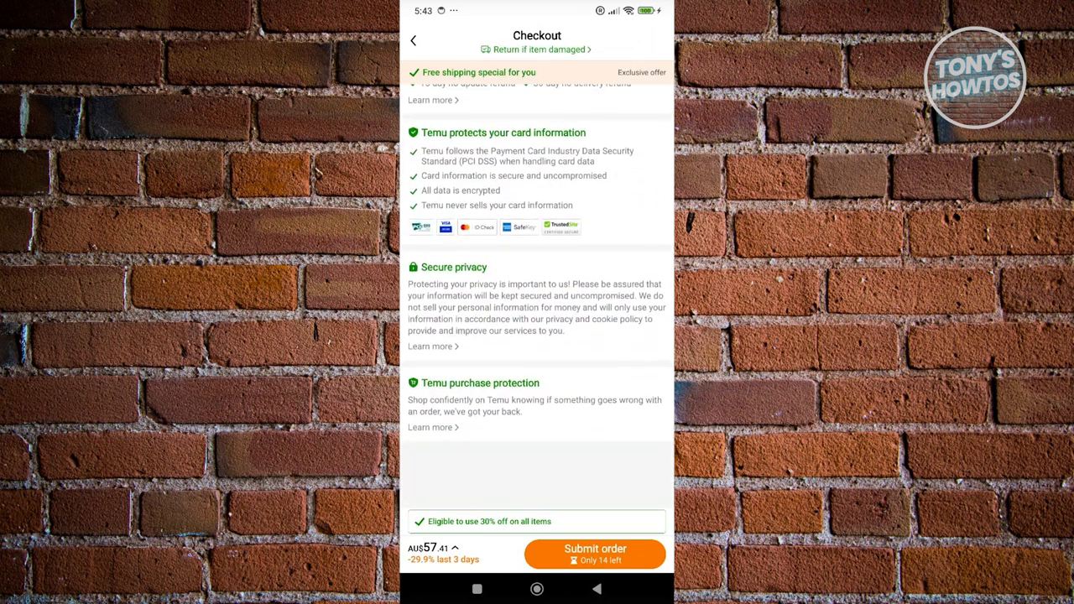
pyautogui.scroll(-3)
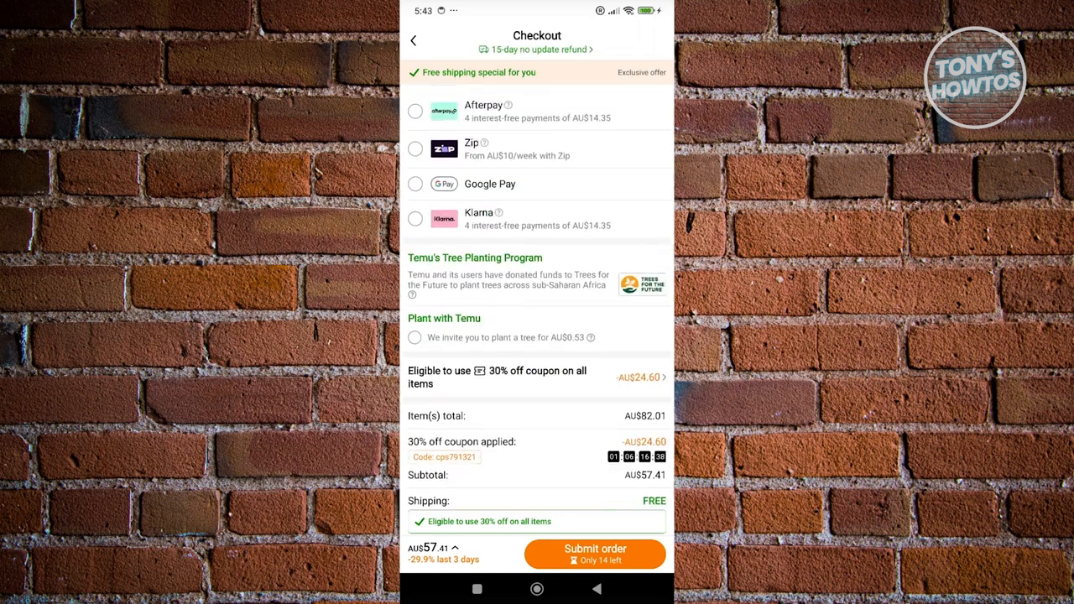